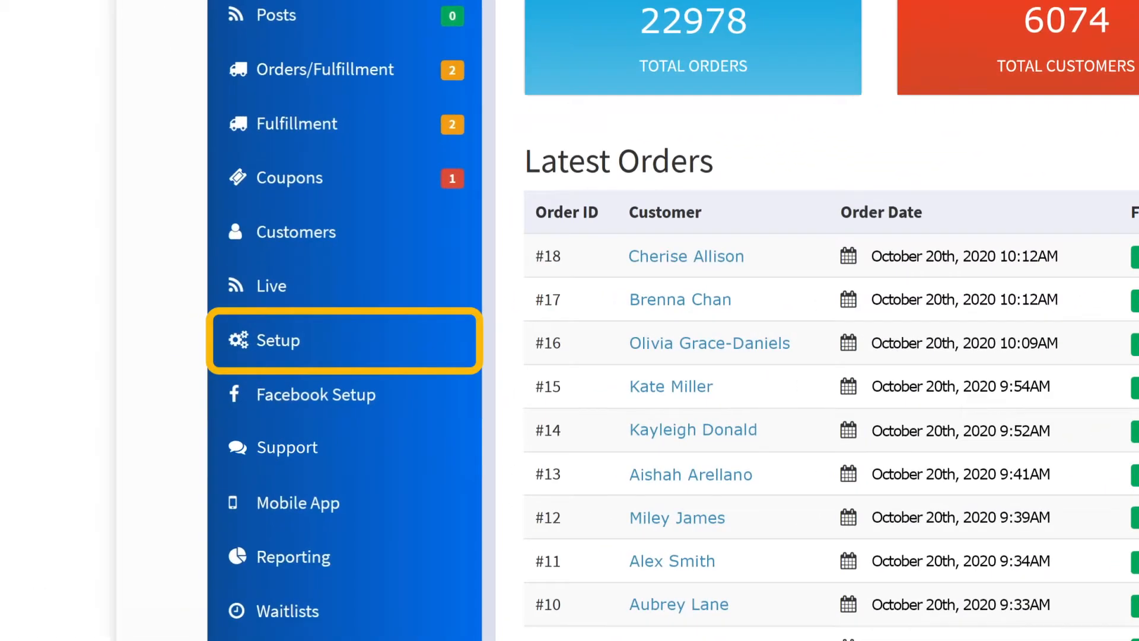
# Step: Go from the dashboard to Setup, then the Payment Gateways tab
pyautogui.click(278, 340)
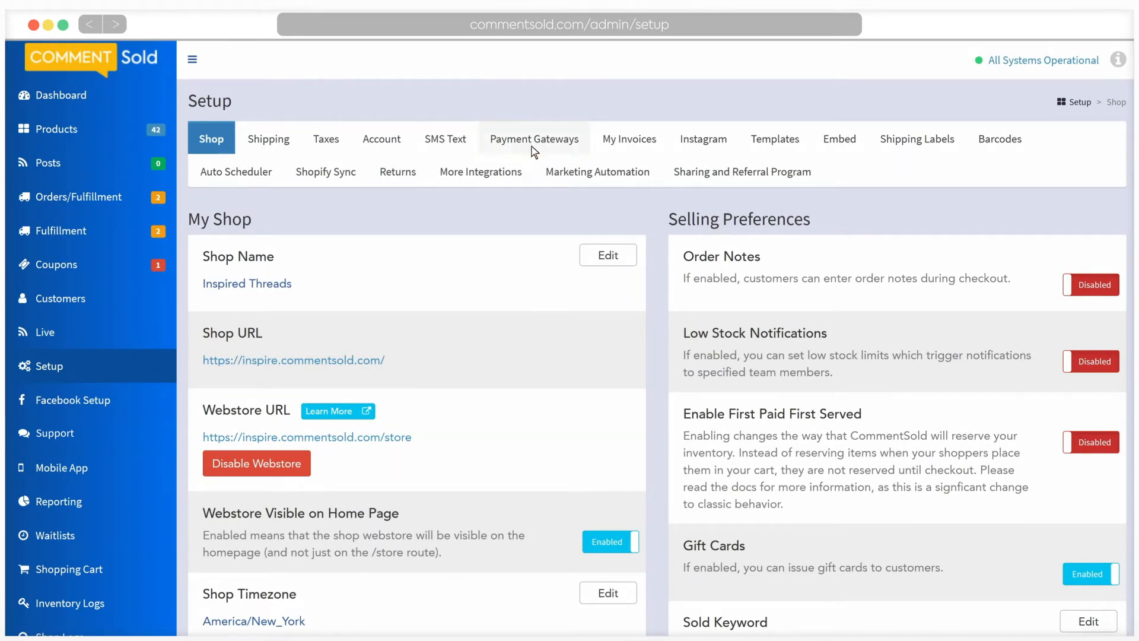
pyautogui.click(55, 128)
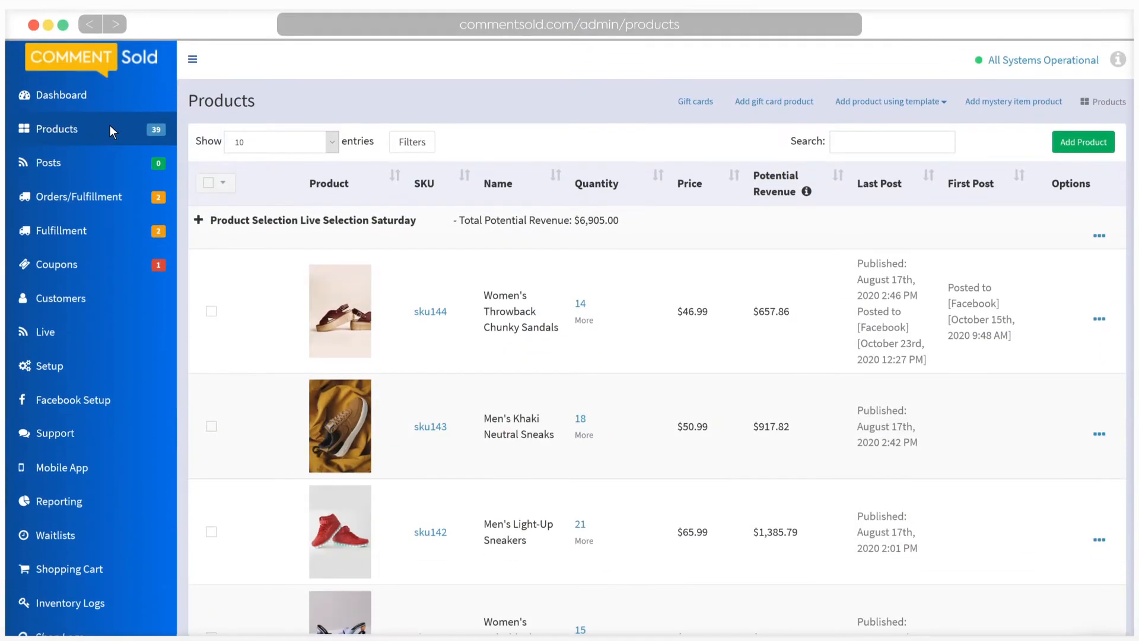
# Step: Follow the Sezzle setup link to the Sezzle merchant sign-up page
pyautogui.click(49, 366)
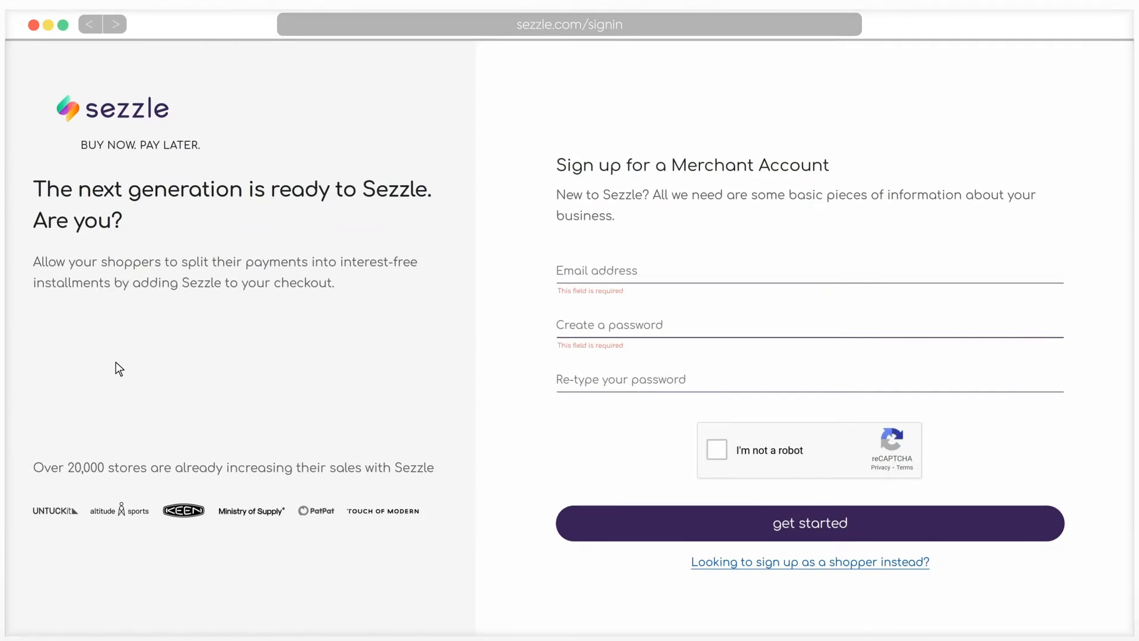
# Step: Scroll down Payment Gateways and choose Connect with Stripe
pyautogui.scroll(-3)
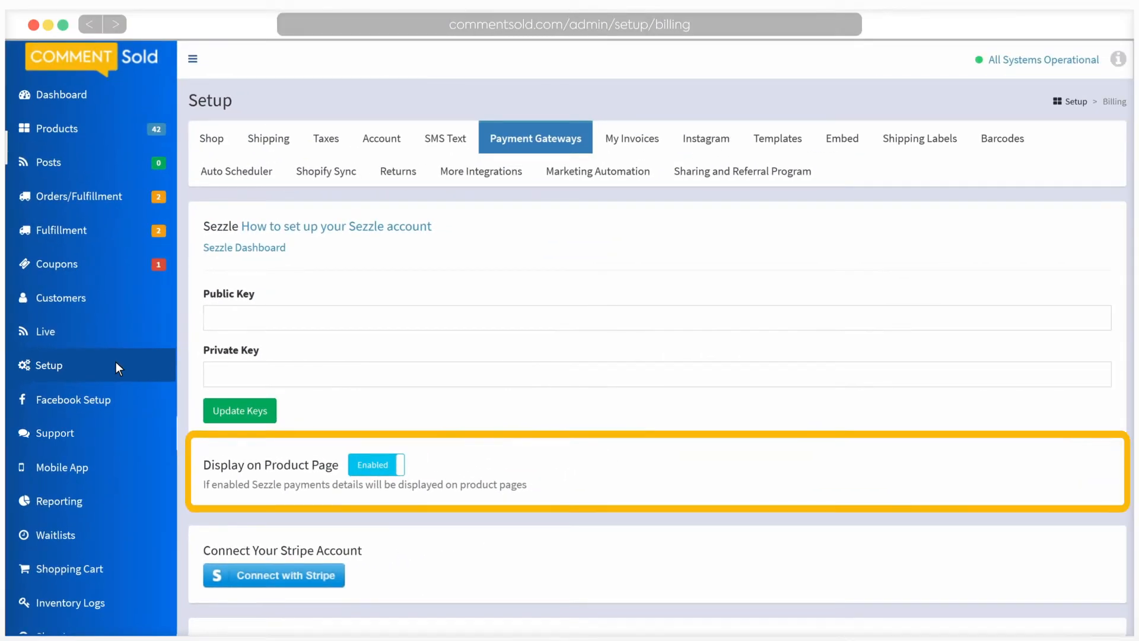
pyautogui.scroll(-3)
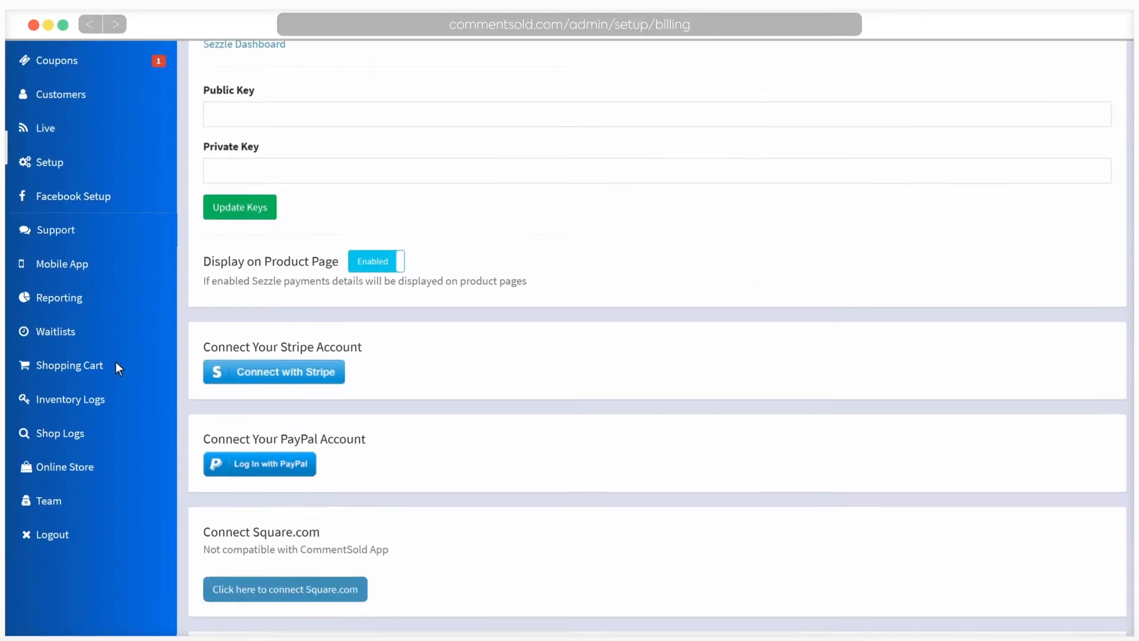
pyautogui.scroll(-3)
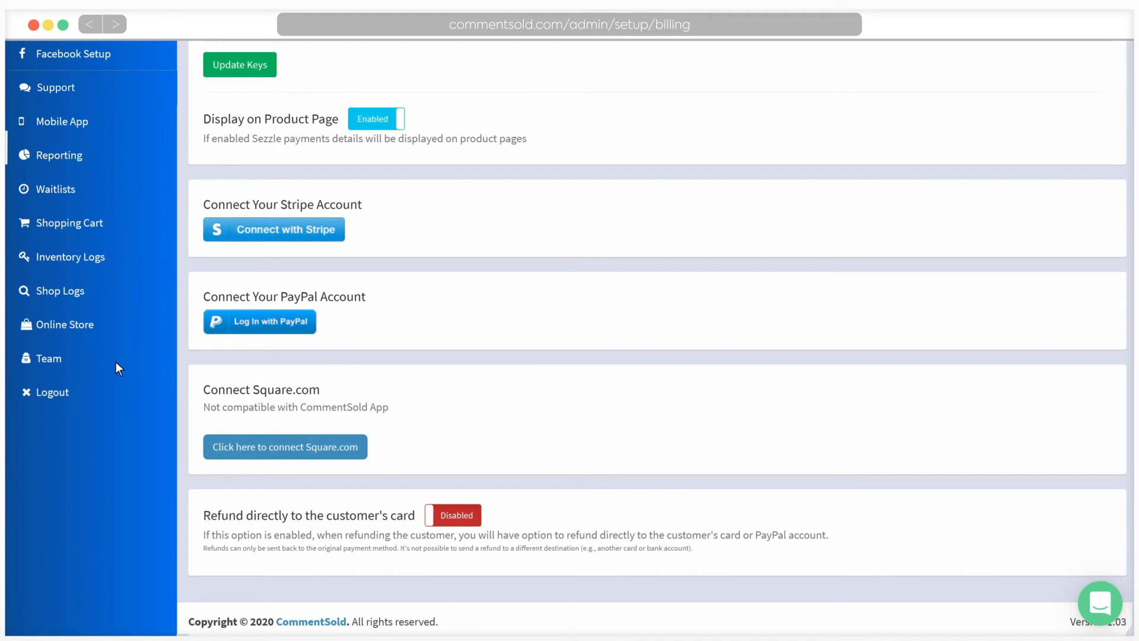
pyautogui.moveTo(321, 237)
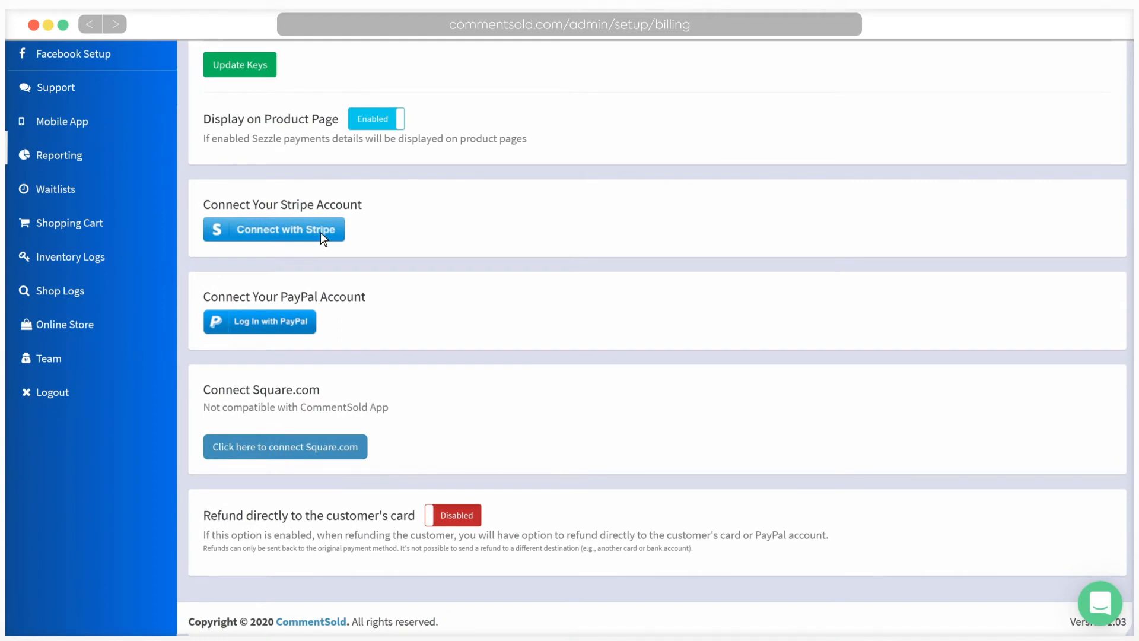
pyautogui.click(274, 229)
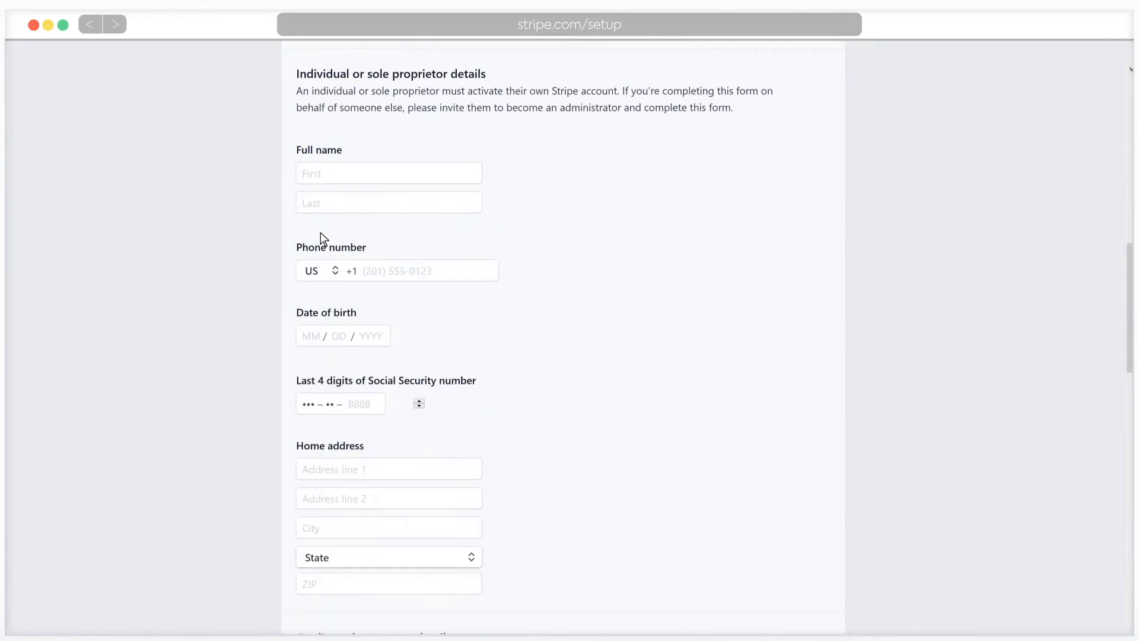
# Step: Authorize CommentSold's access to the Stripe account from the setup form
pyautogui.scroll(-3)
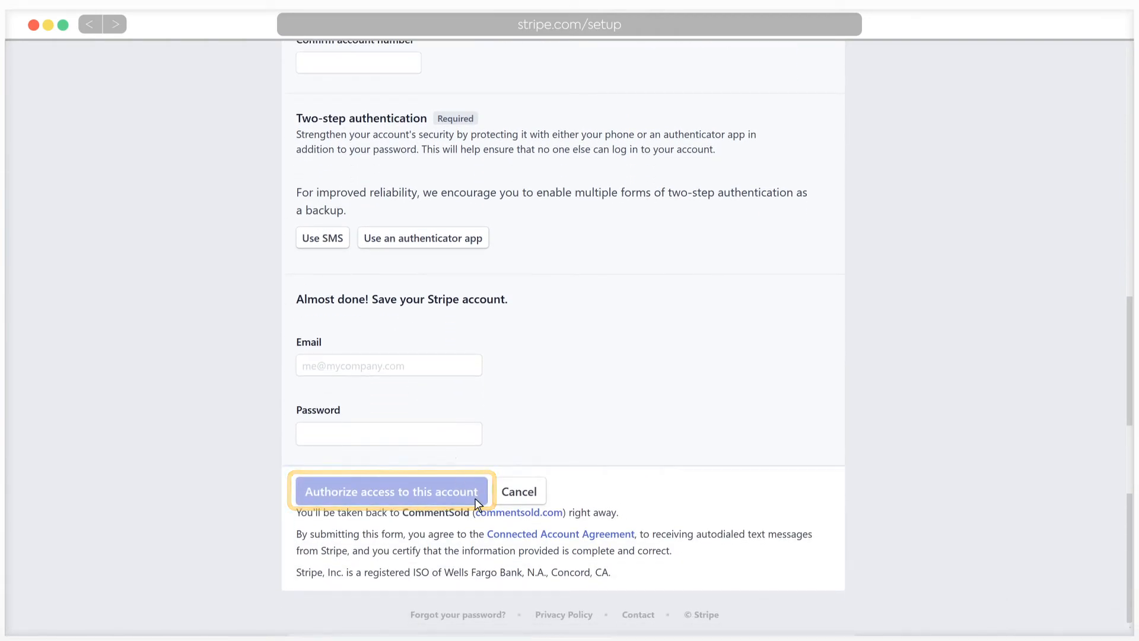
pyautogui.click(391, 491)
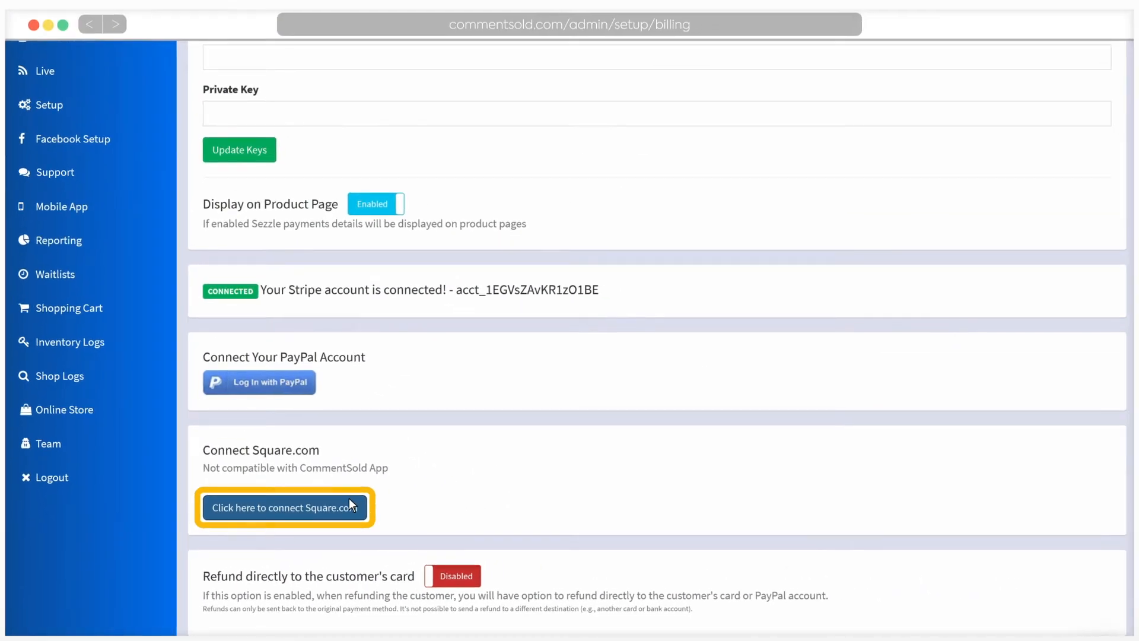
pyautogui.click(284, 508)
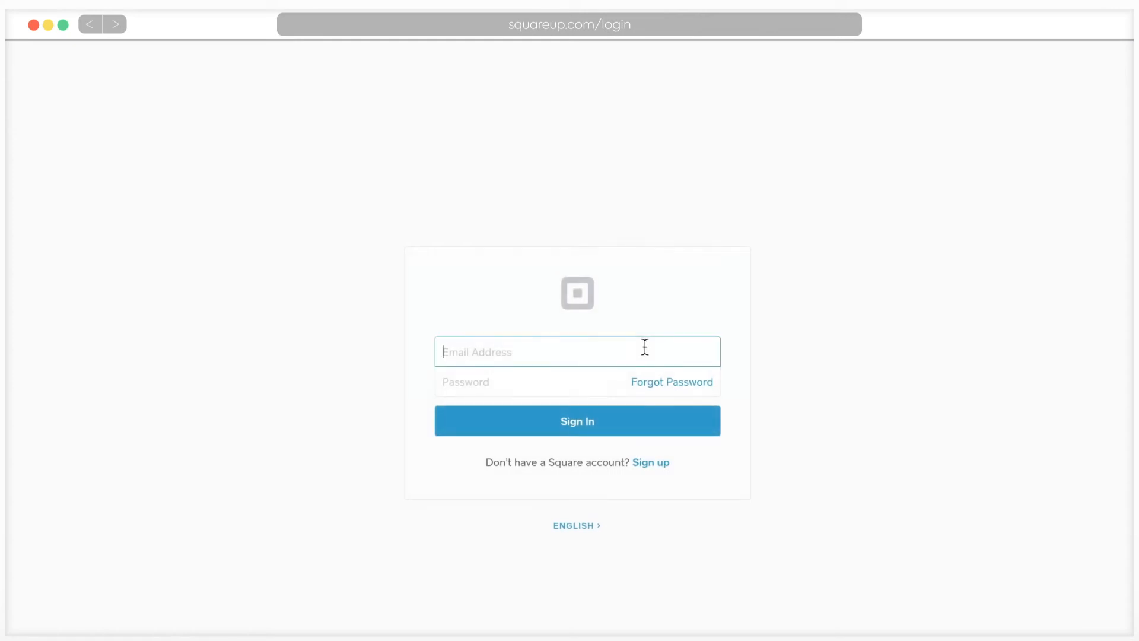
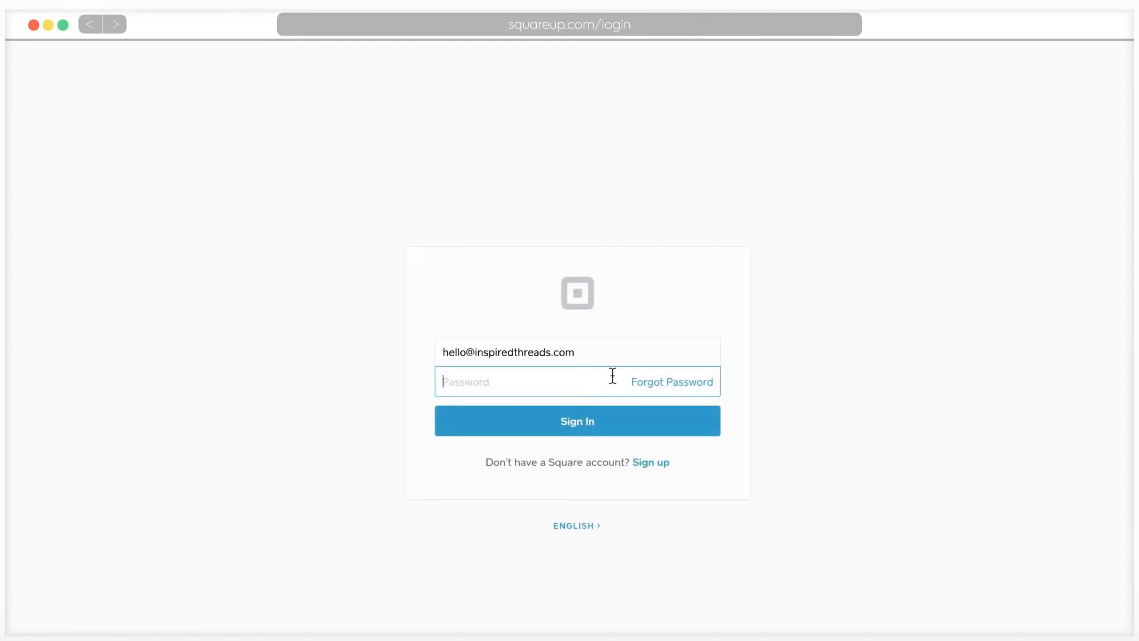
pyautogui.write('password')
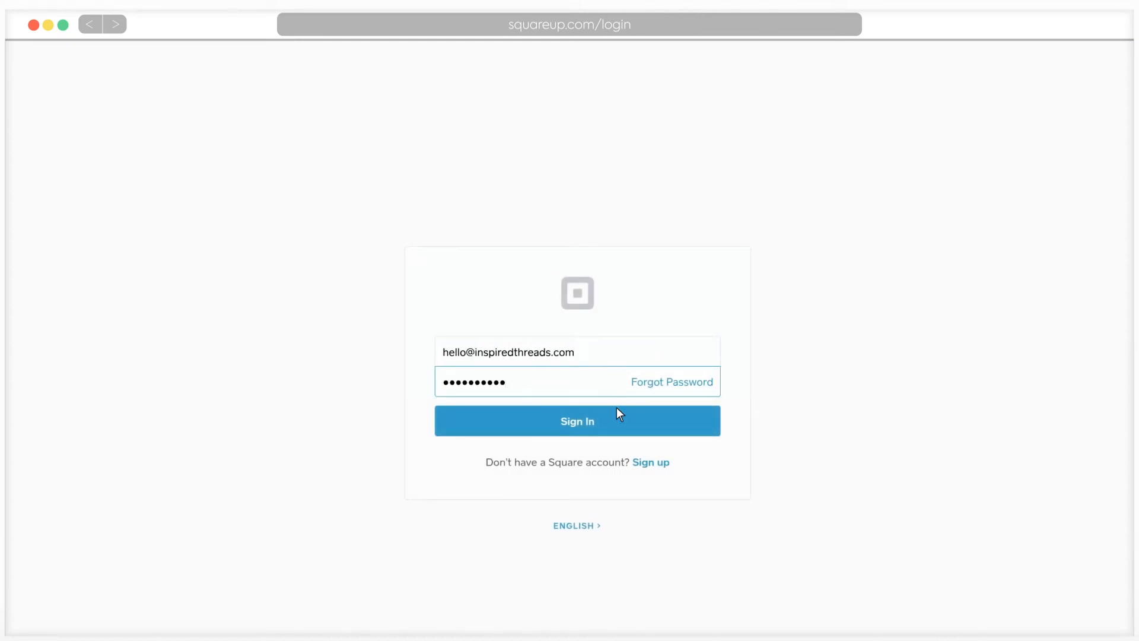
pyautogui.click(577, 420)
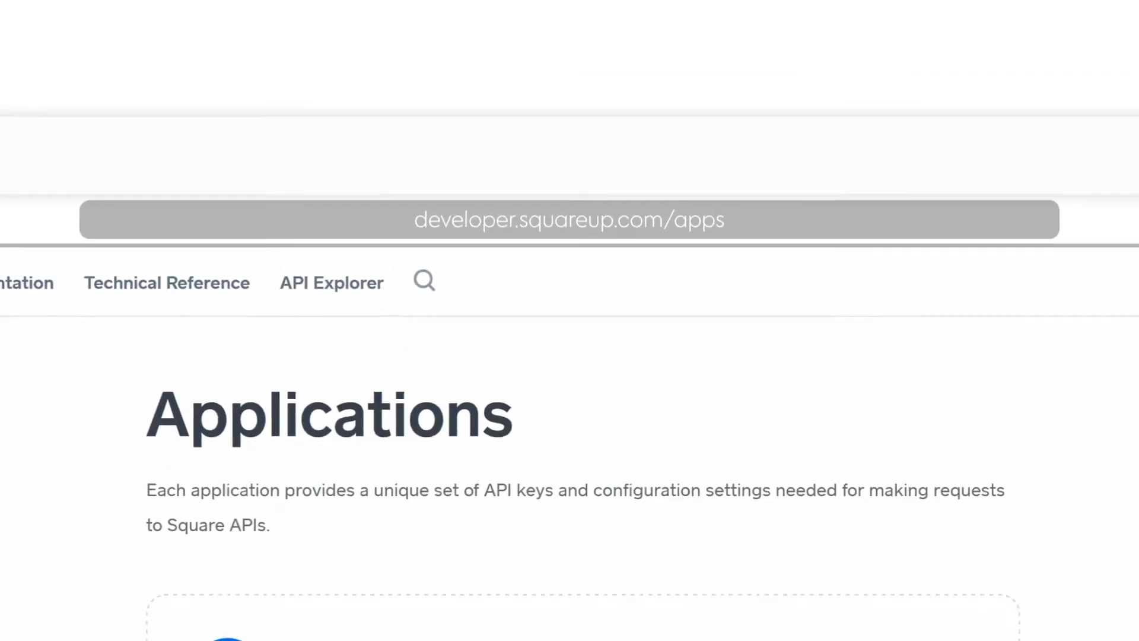
# Step: Create the Square application 'CommentSold', open it, and view Production credentials
pyautogui.scroll(-3)
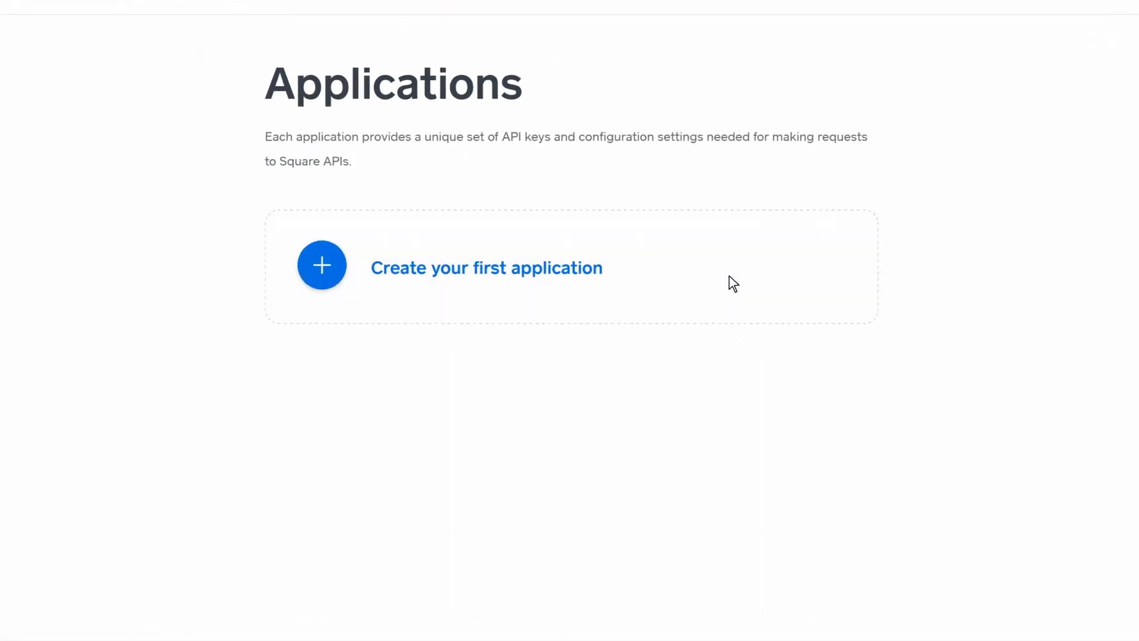
pyautogui.click(321, 266)
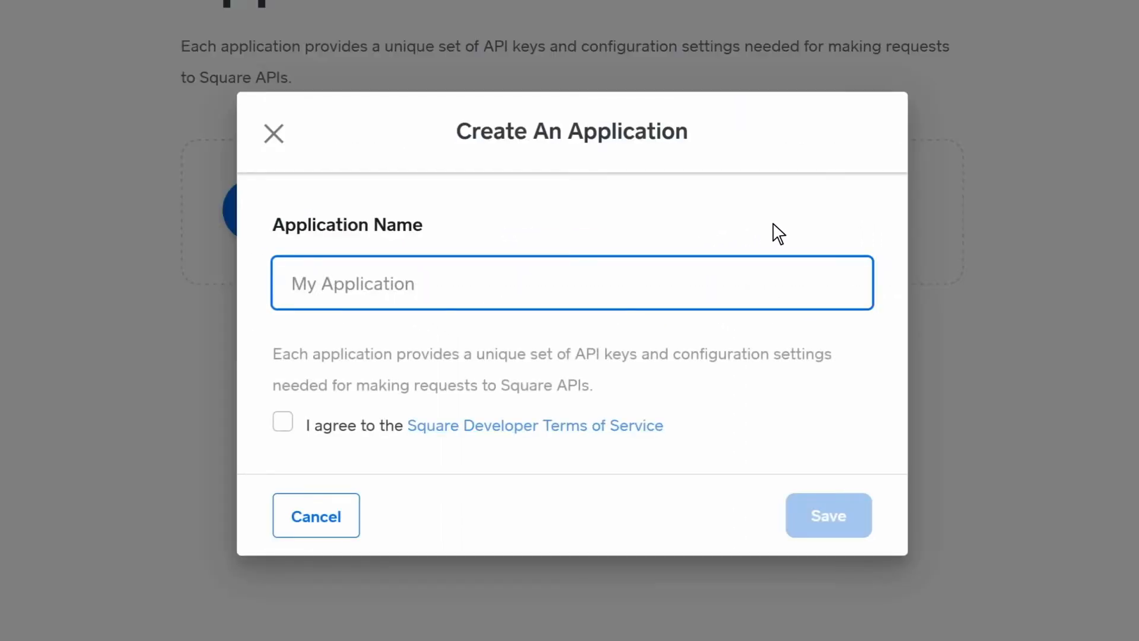
pyautogui.write('CommentSold')
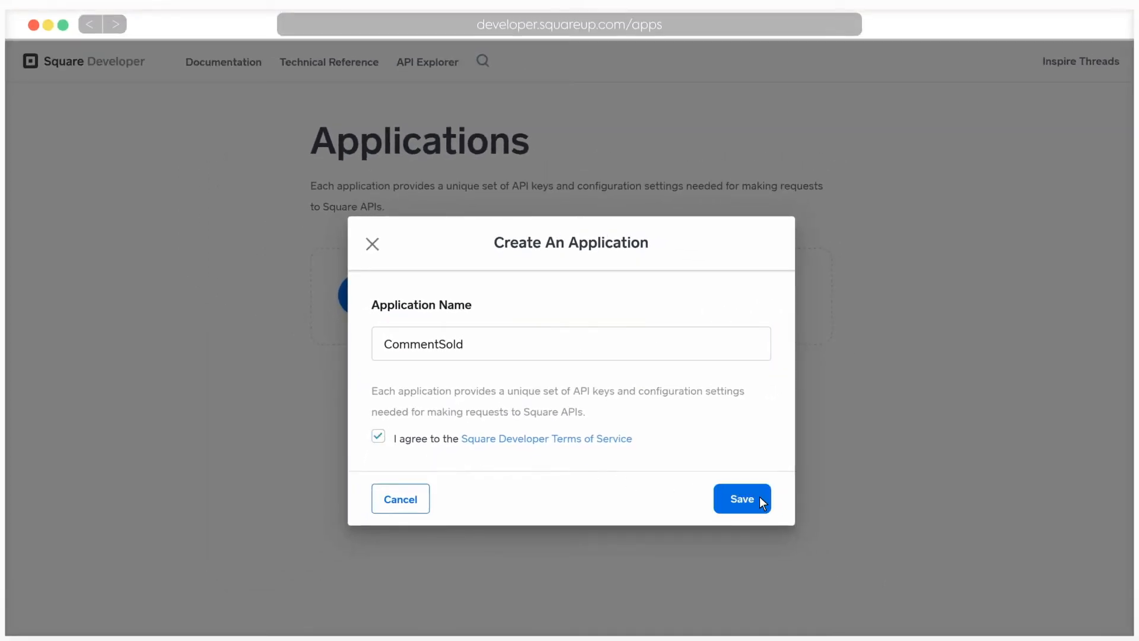
pyautogui.click(742, 498)
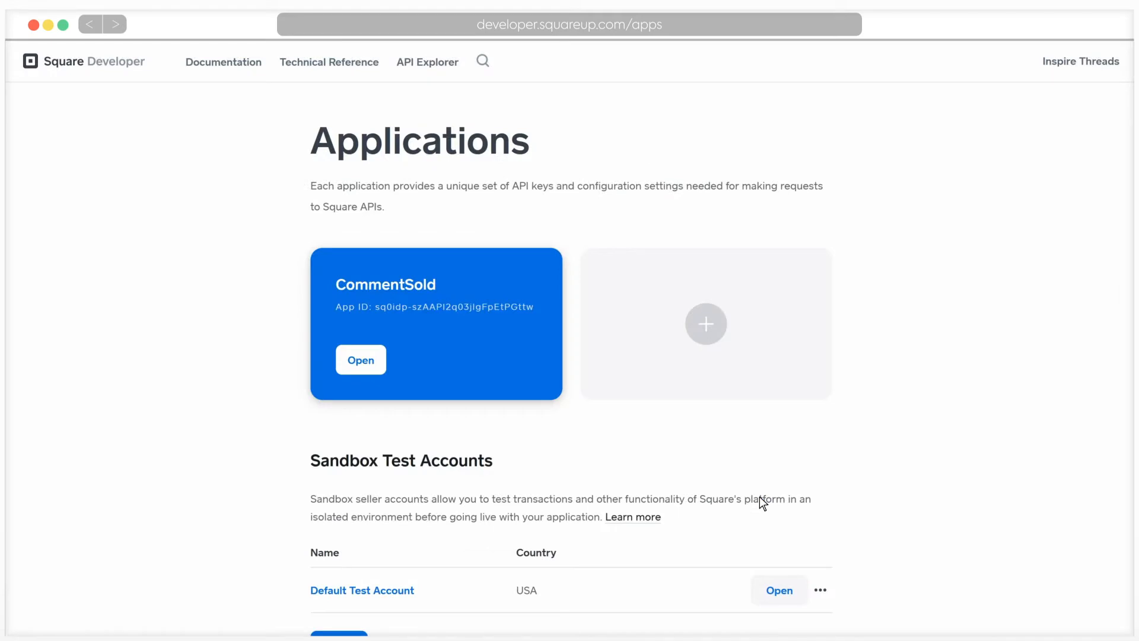
pyautogui.click(360, 359)
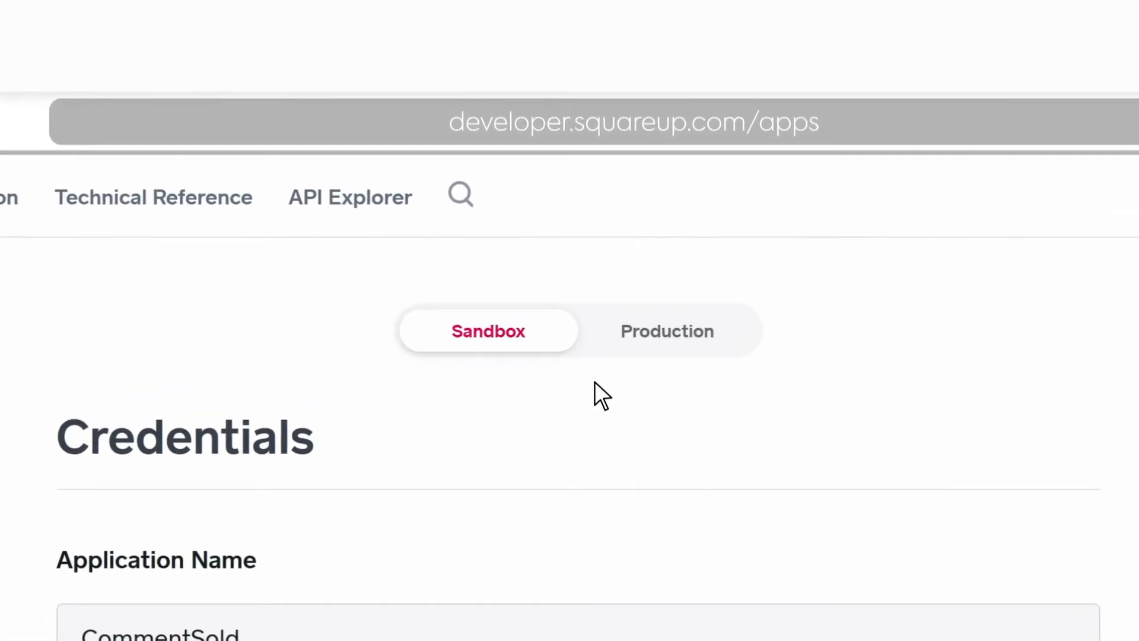
pyautogui.click(586, 129)
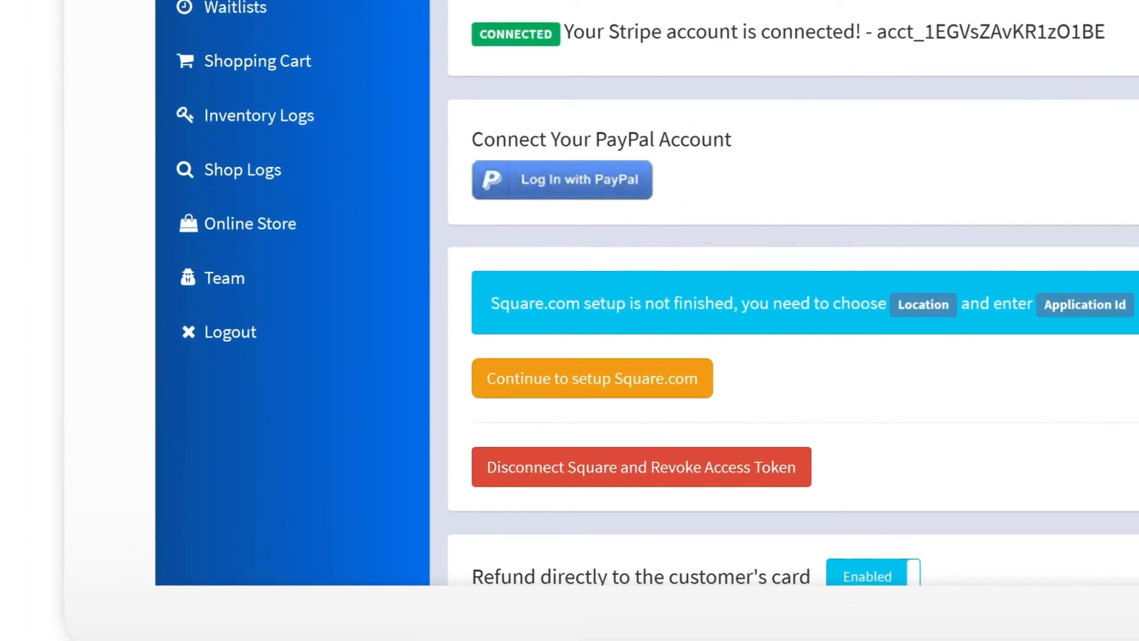
pyautogui.click(592, 378)
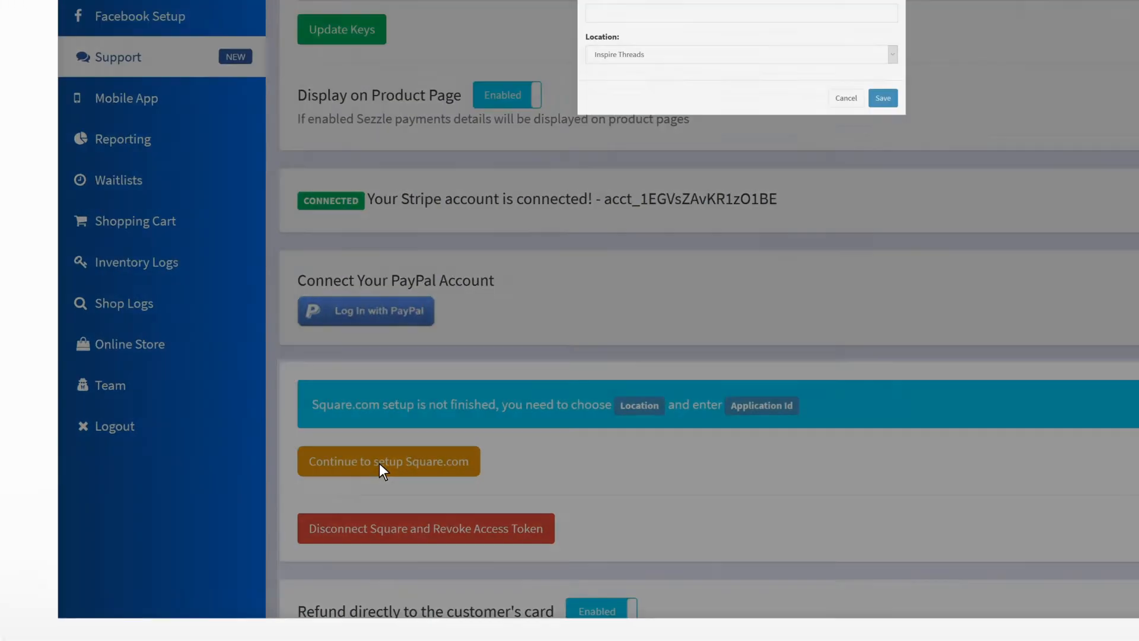
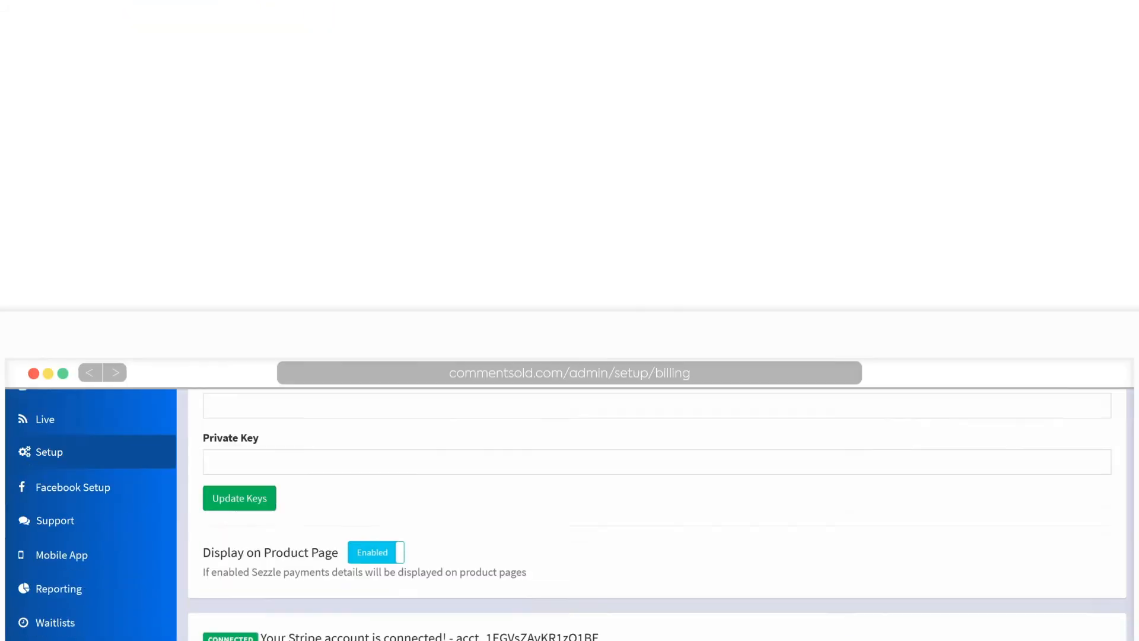
pyautogui.scroll(-3)
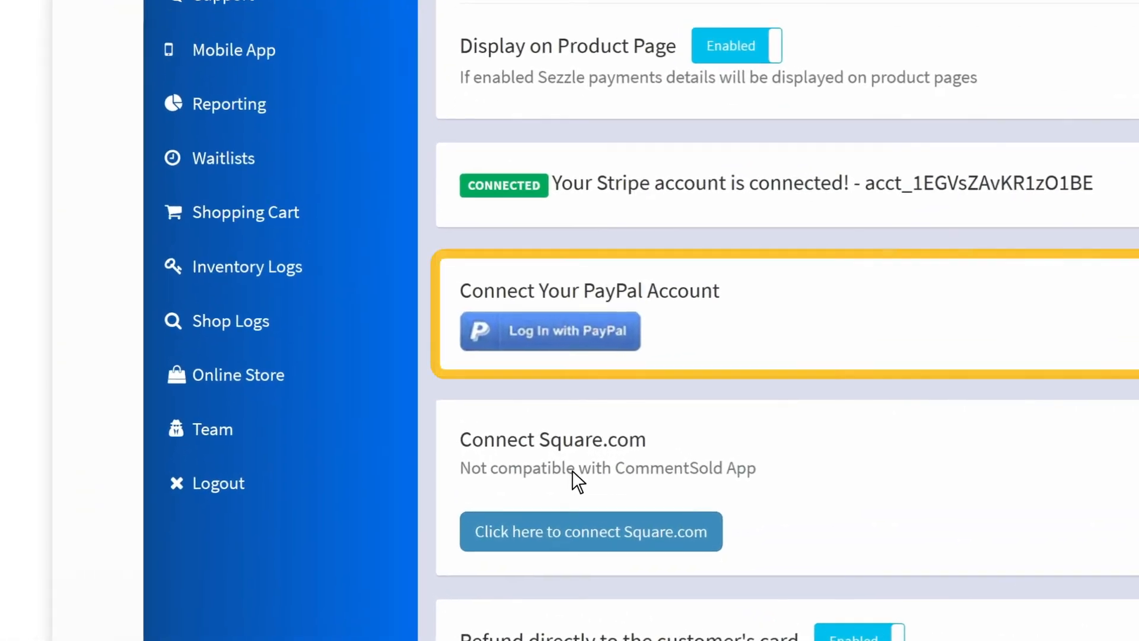
# Step: Log in with PayPal and agree to share profile information with CommentSold
pyautogui.click(550, 331)
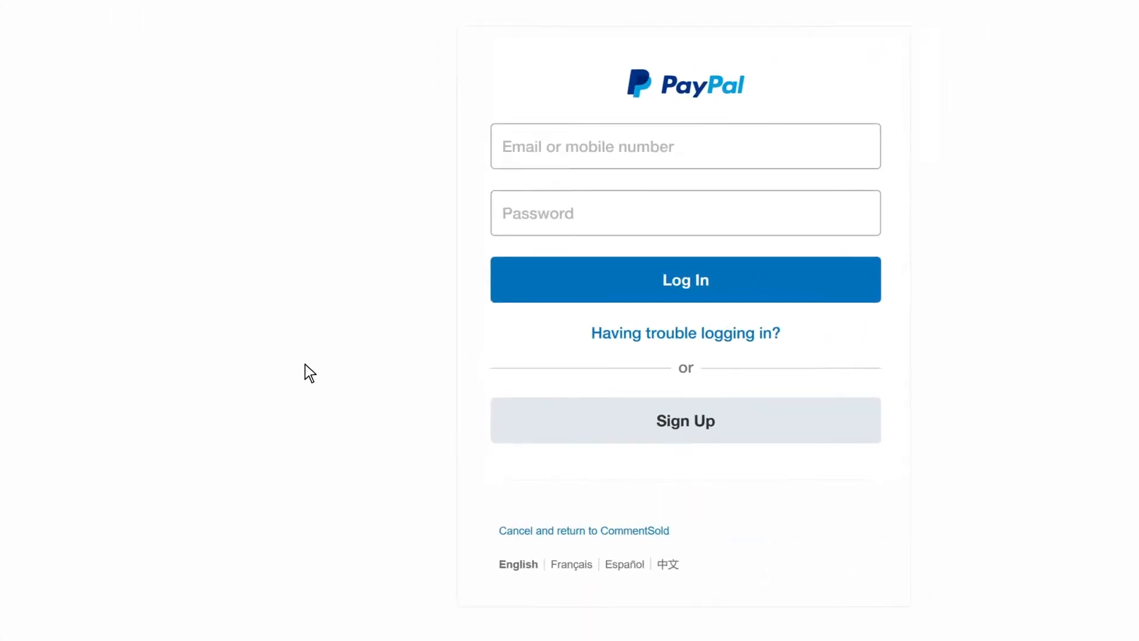
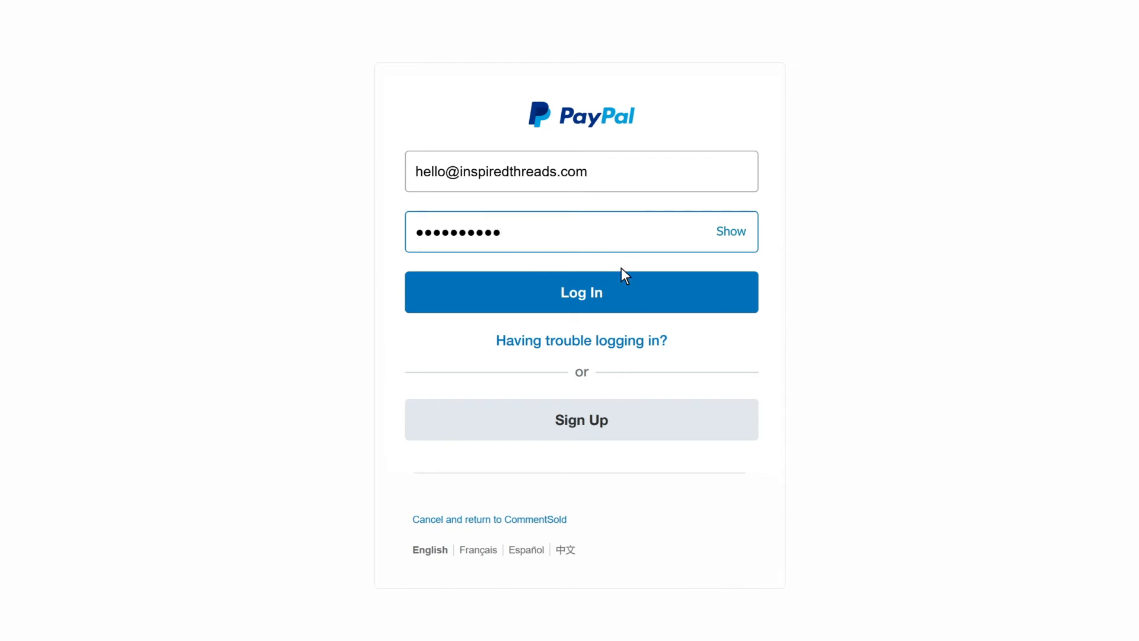
pyautogui.click(581, 292)
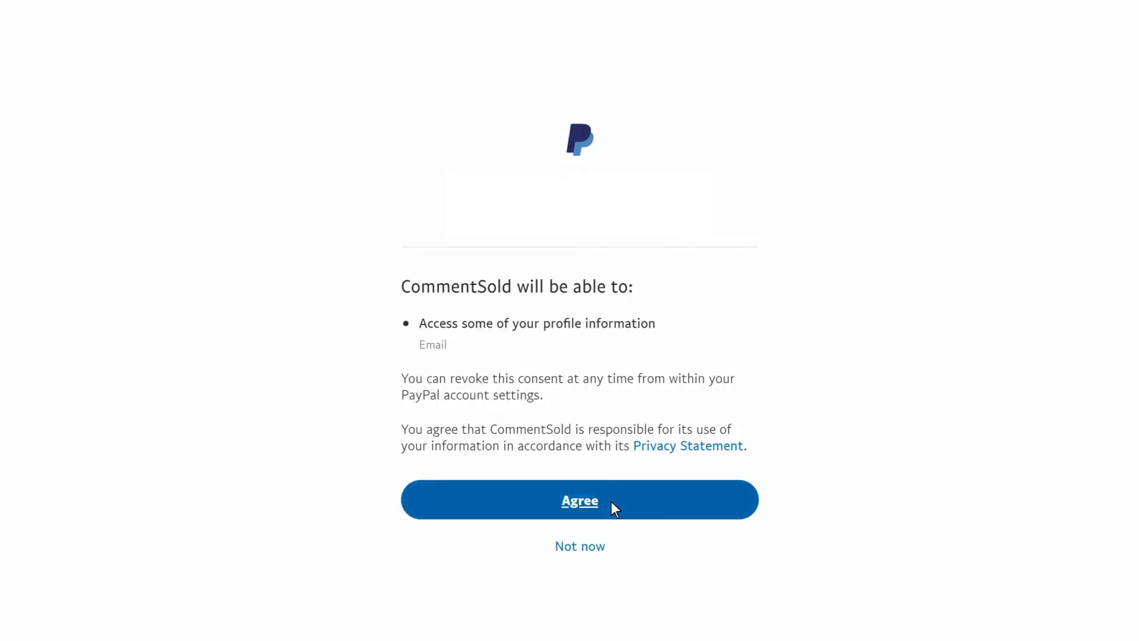
pyautogui.click(580, 499)
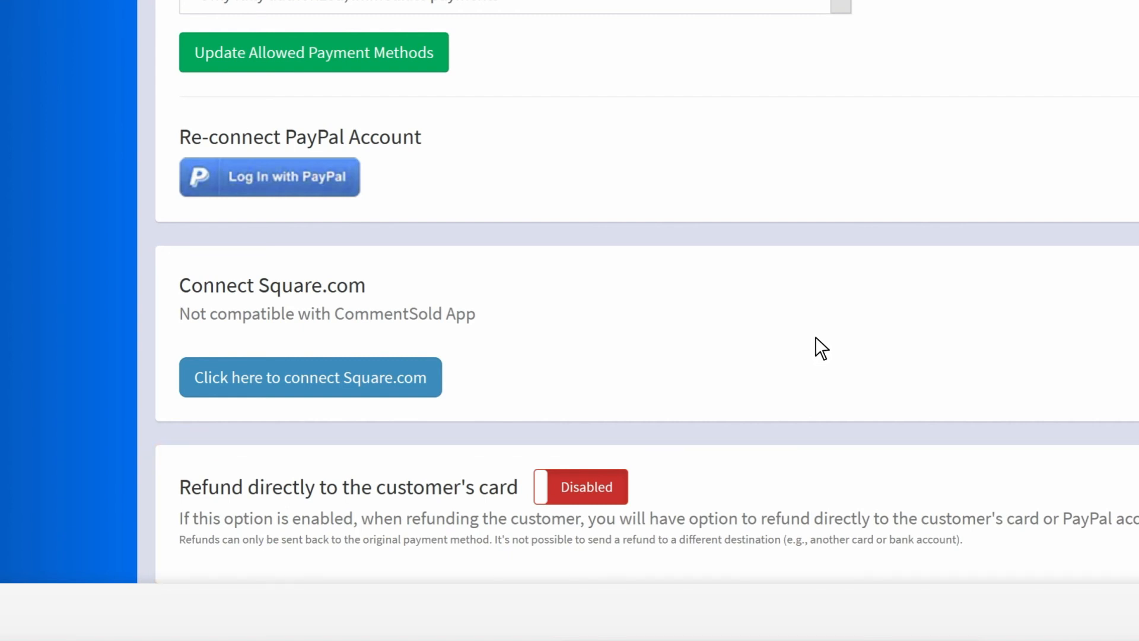
pyautogui.moveTo(709, 414)
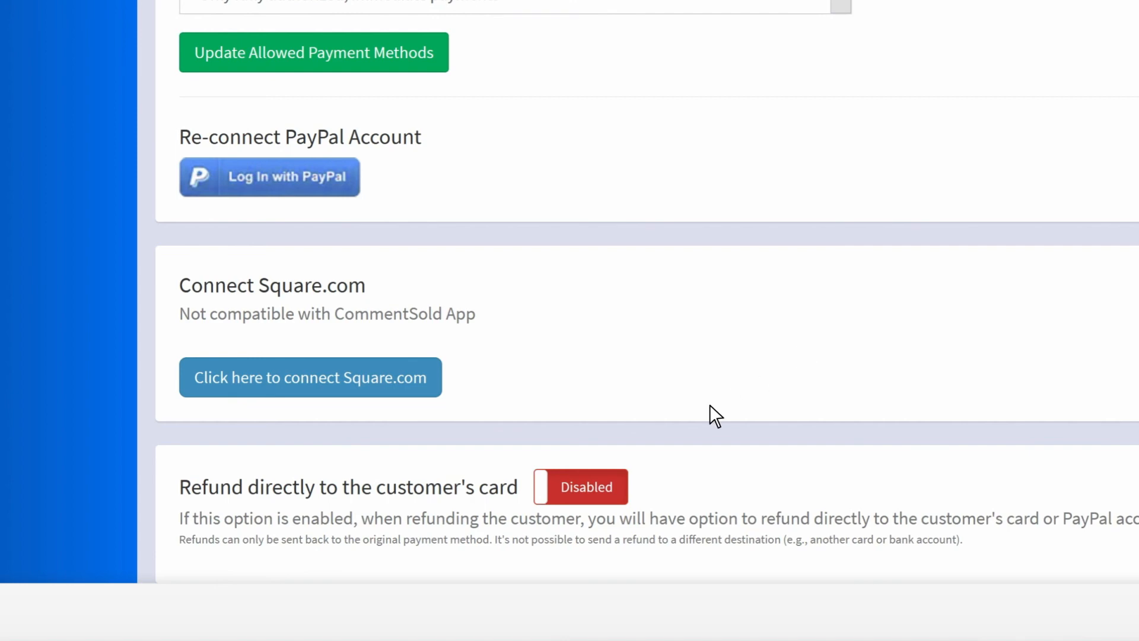
pyautogui.moveTo(605, 487)
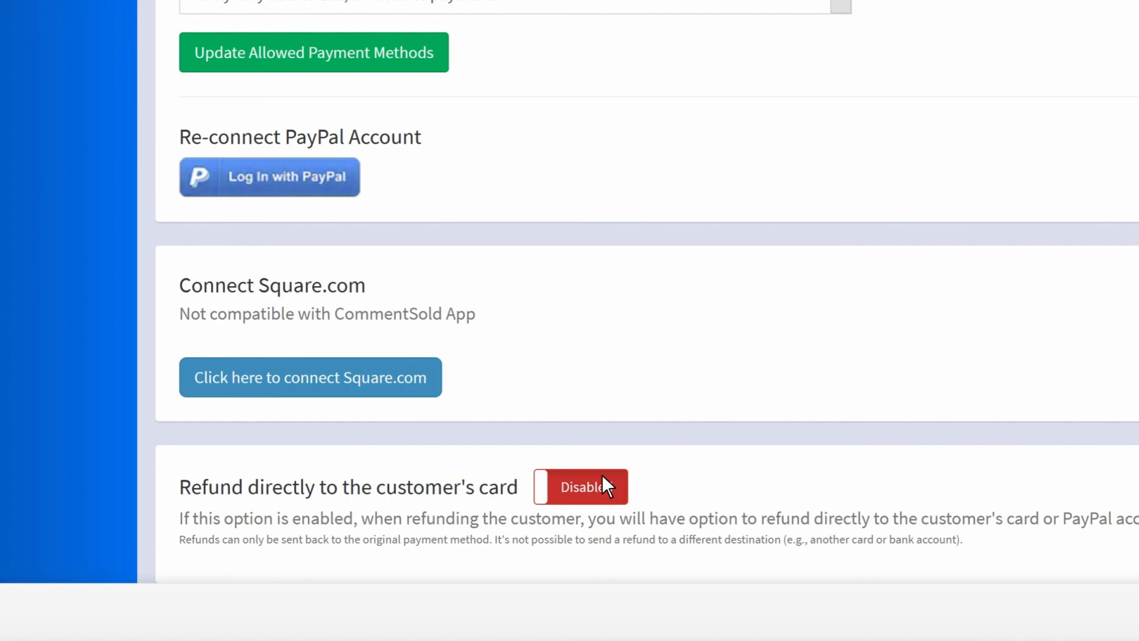
# Step: Switch 'Refund directly to the customer's card' from Disabled to Enabled
pyautogui.click(588, 486)
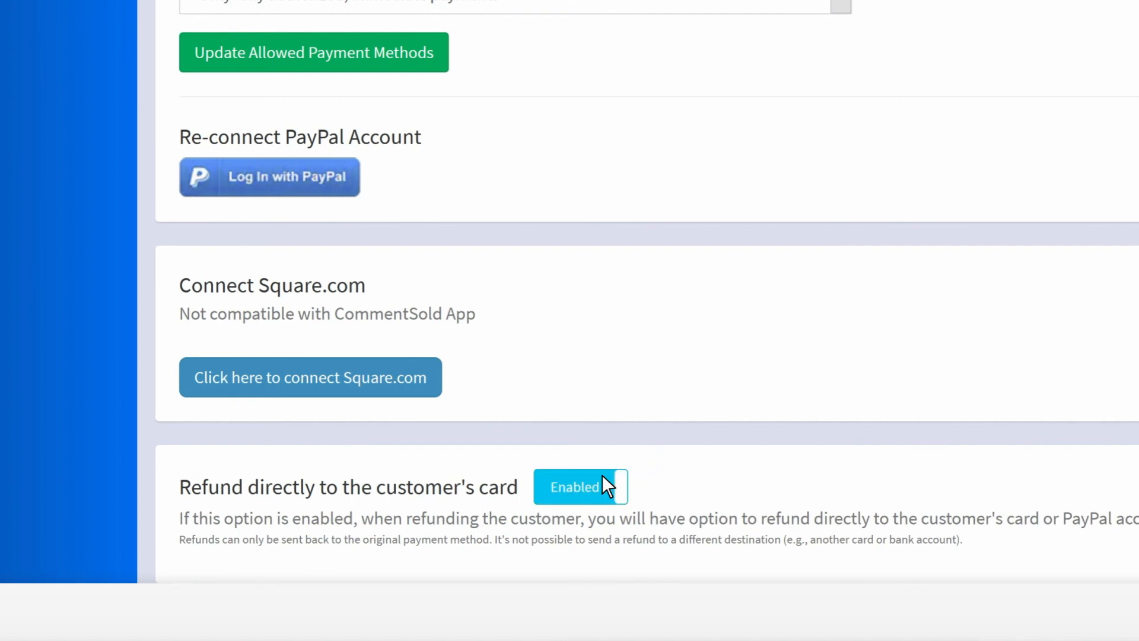